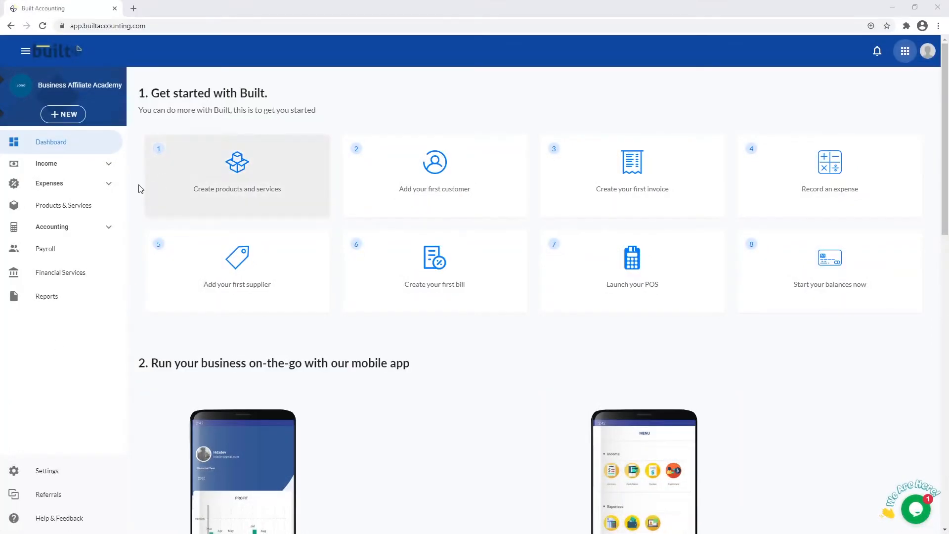
Step: Navigate to the Customer List page under the Income section of the sidebar
left_click(46, 163)
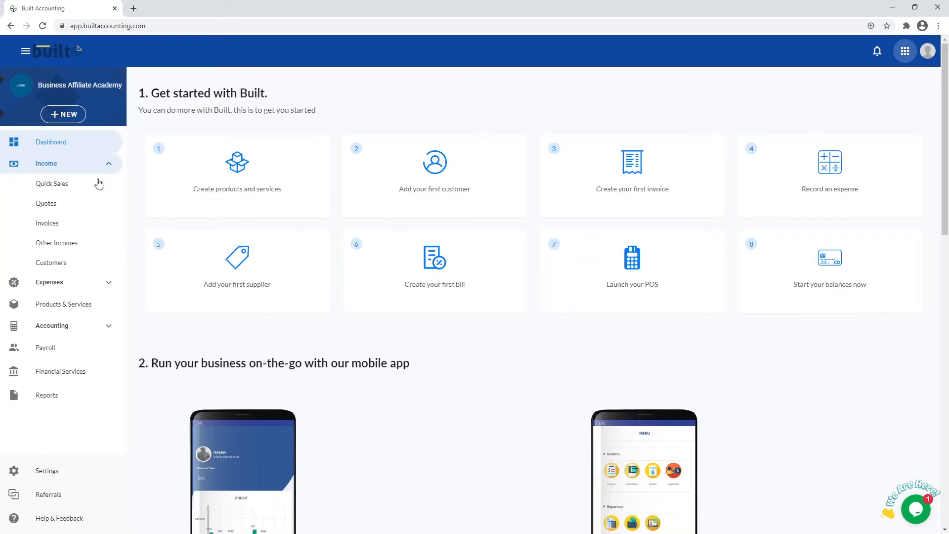
mouse_move(50, 262)
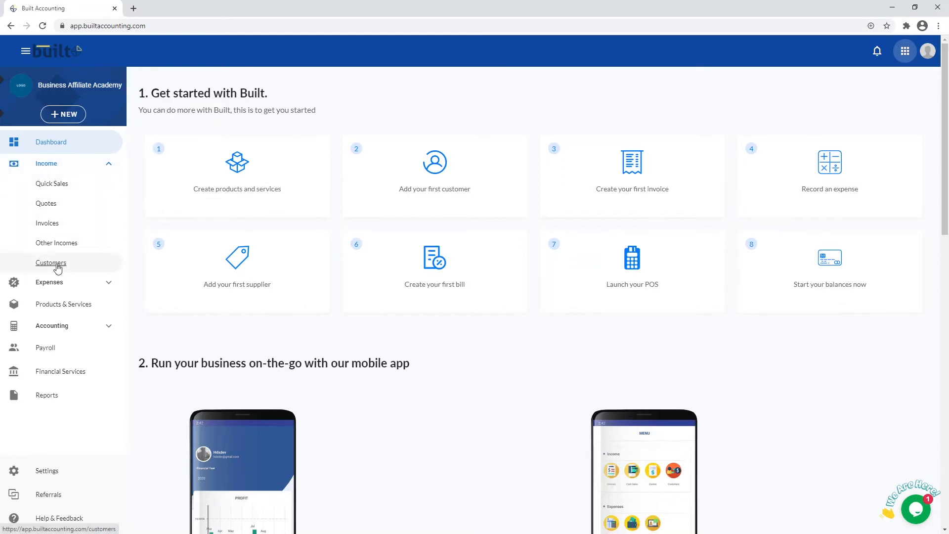
left_click(51, 261)
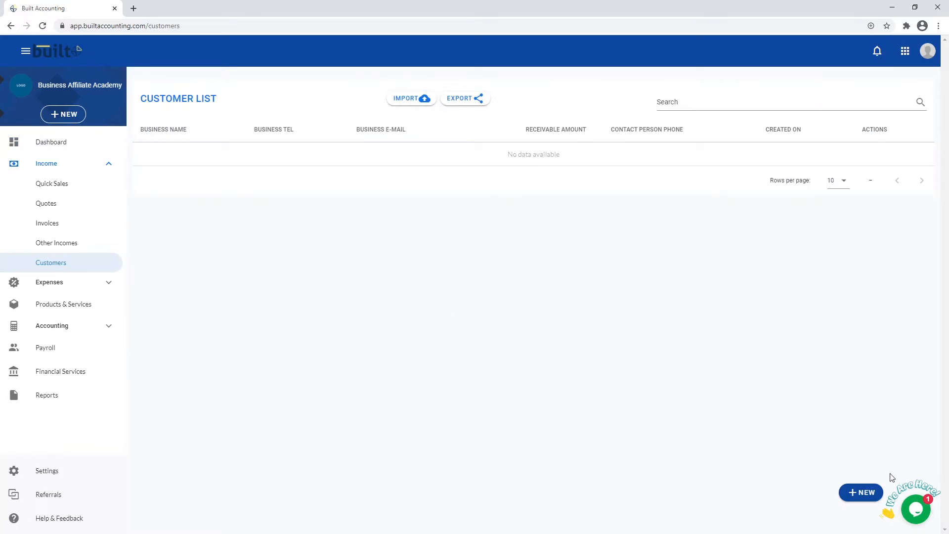
mouse_move(861, 492)
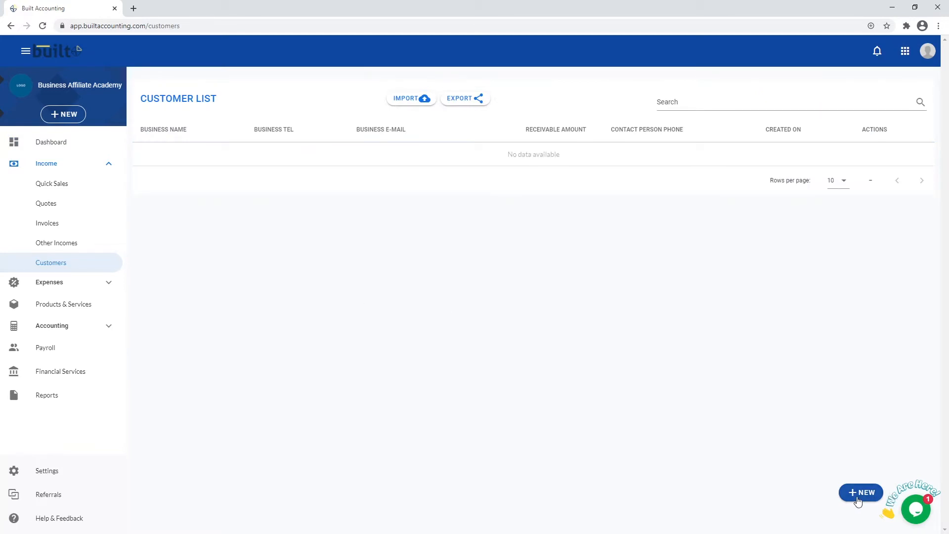
Step: Start a new customer record and enter the business name 'Customer Name'
left_click(859, 492)
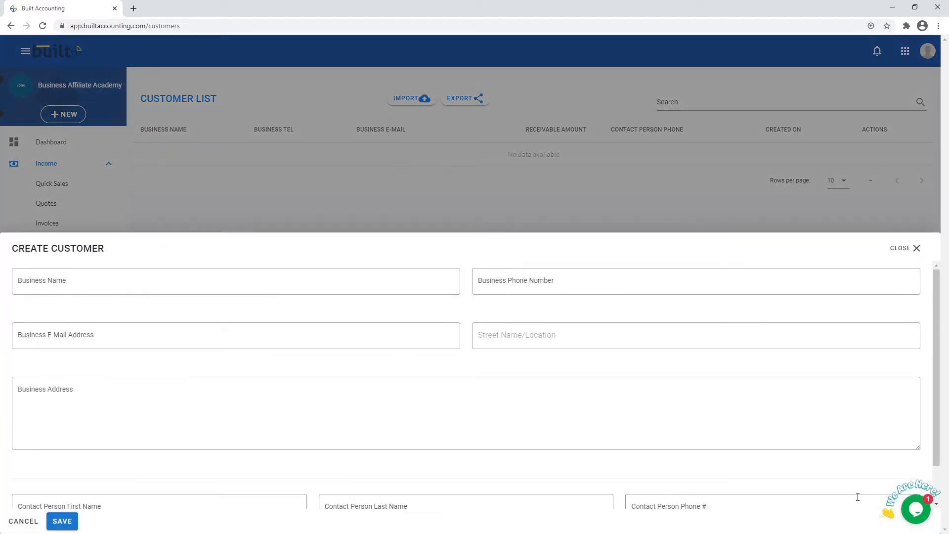
mouse_move(163, 326)
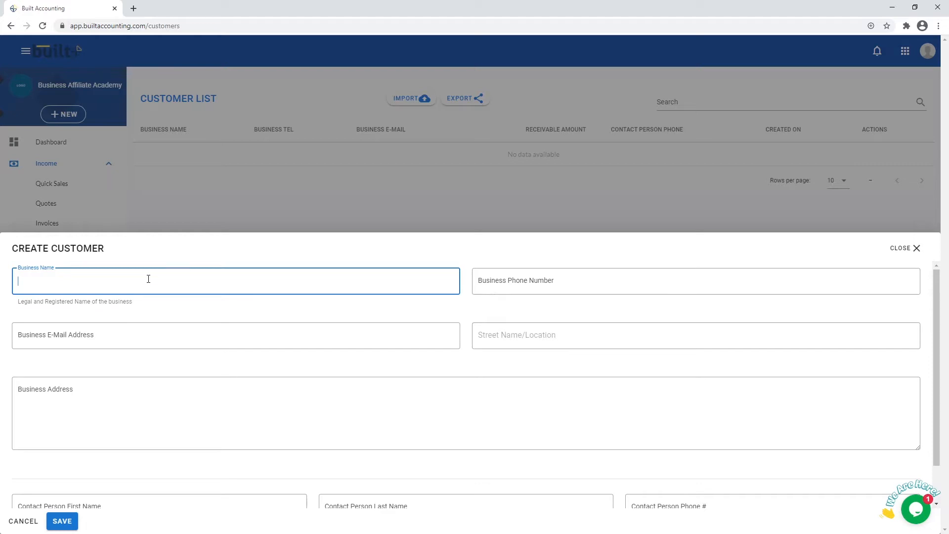
type("Customer")
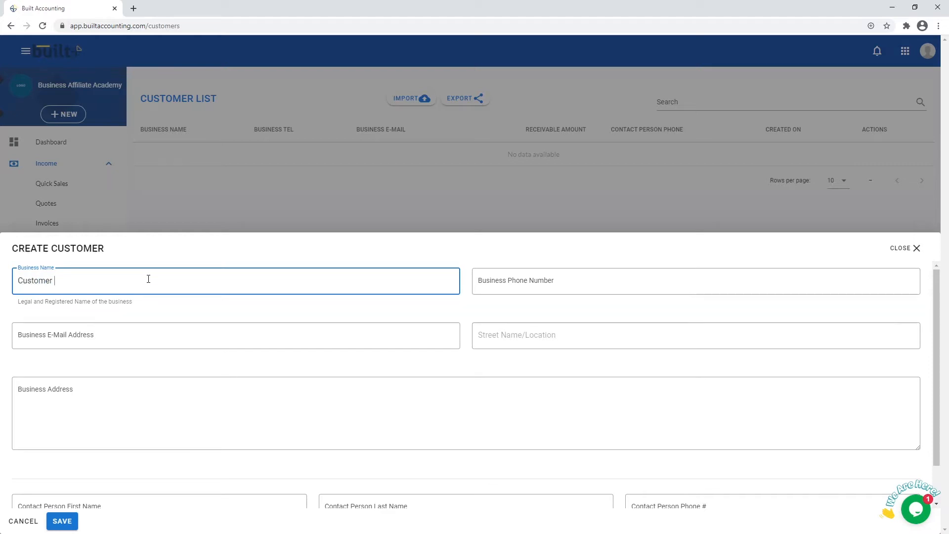
type("Name")
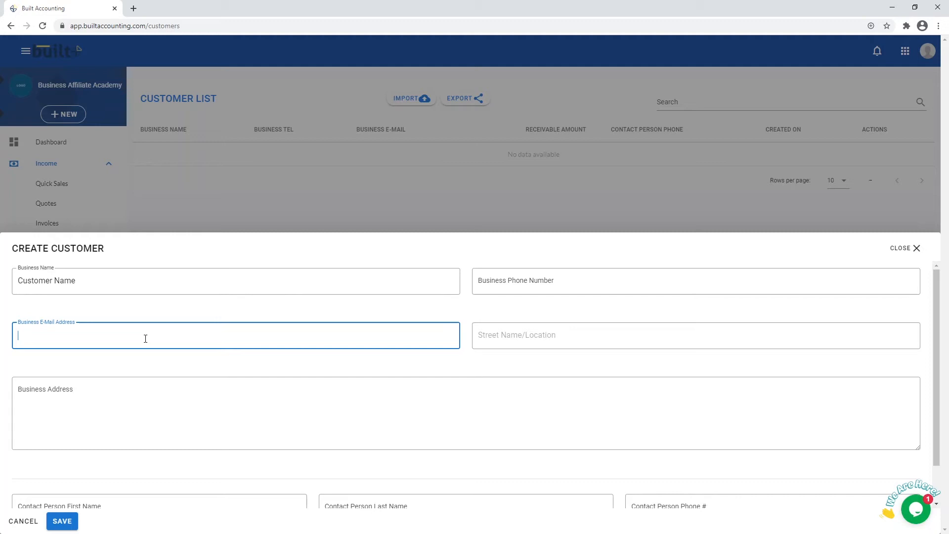
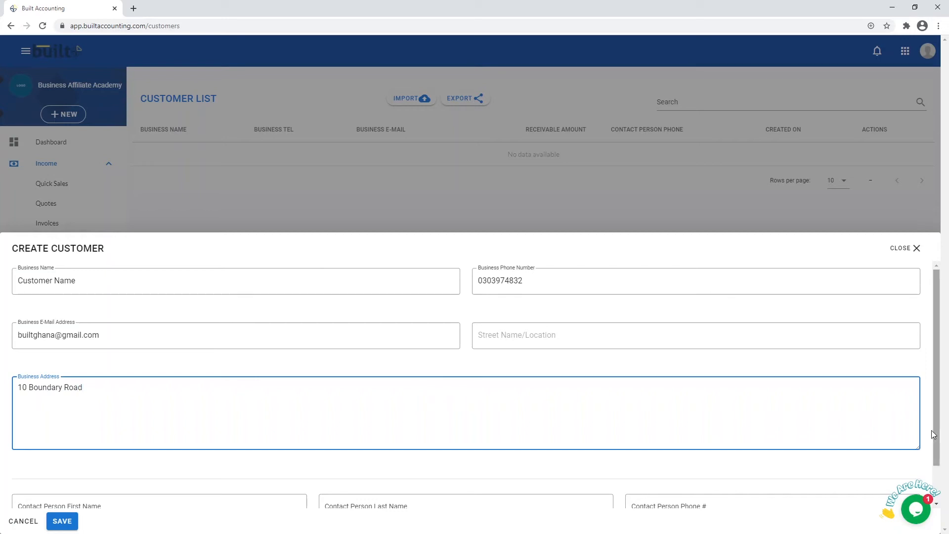
scroll("down", 3)
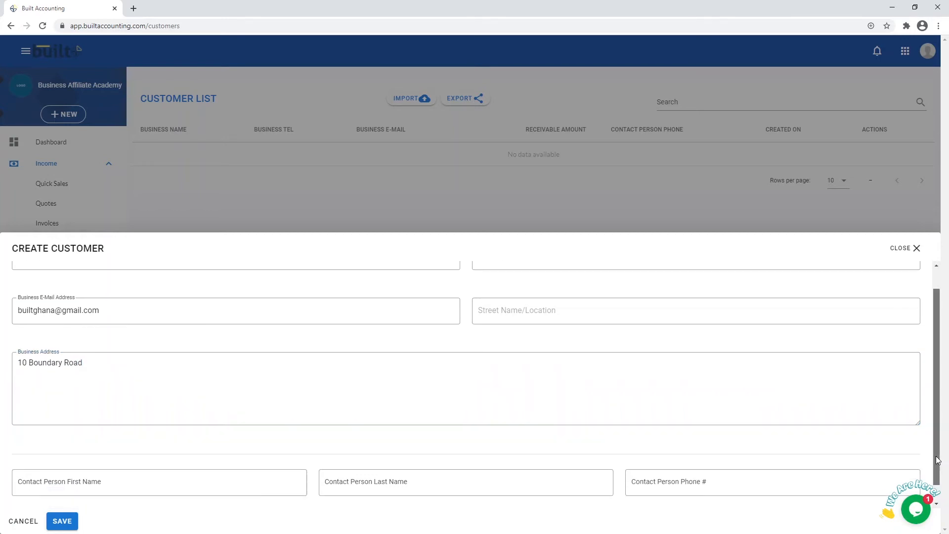
scroll("up", 3)
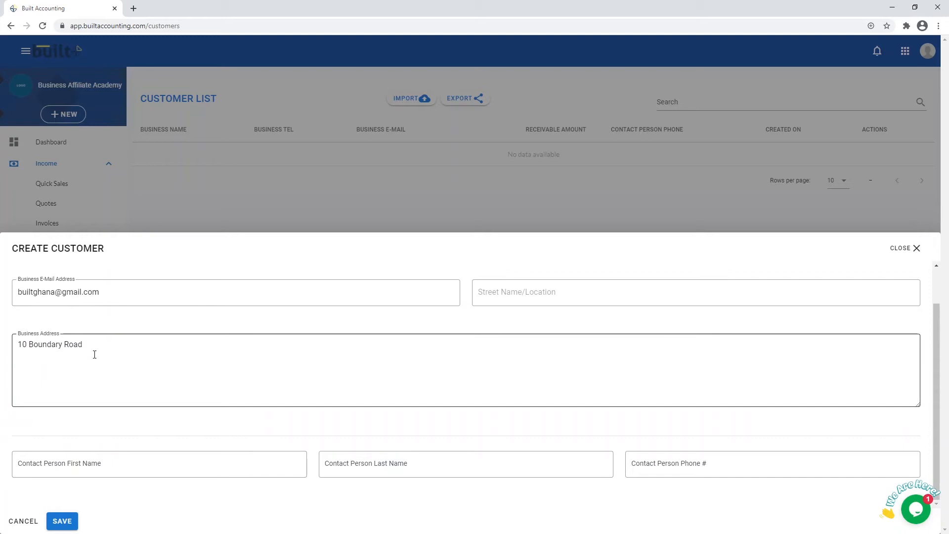
left_click(159, 463)
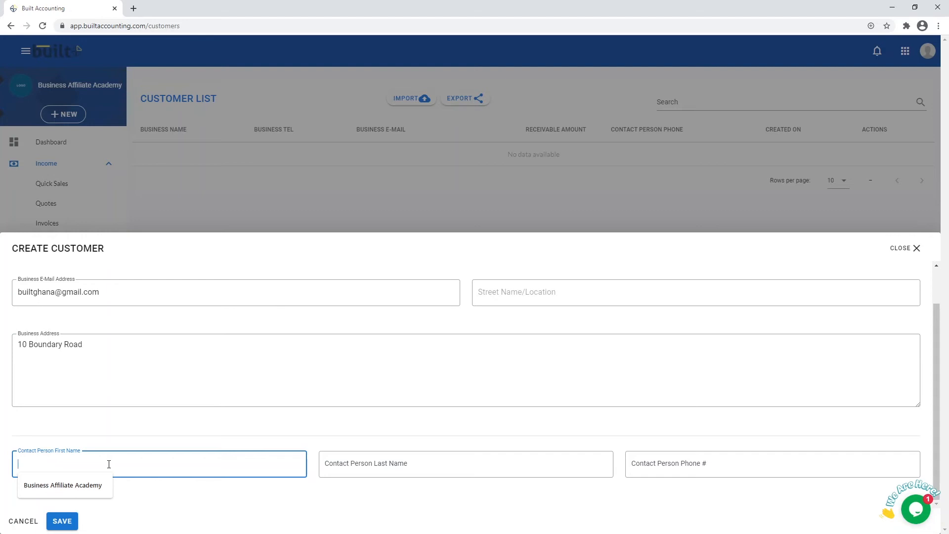
type("Contact")
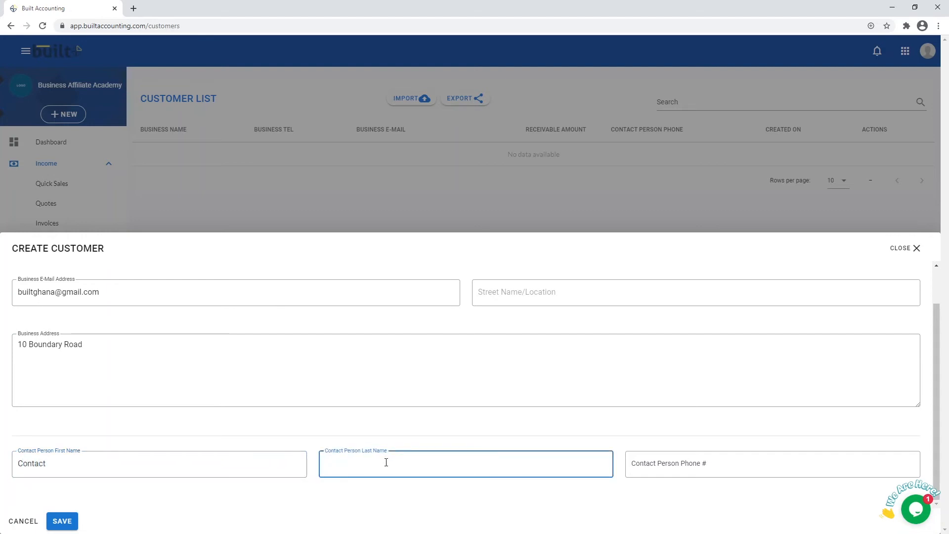
type("Person")
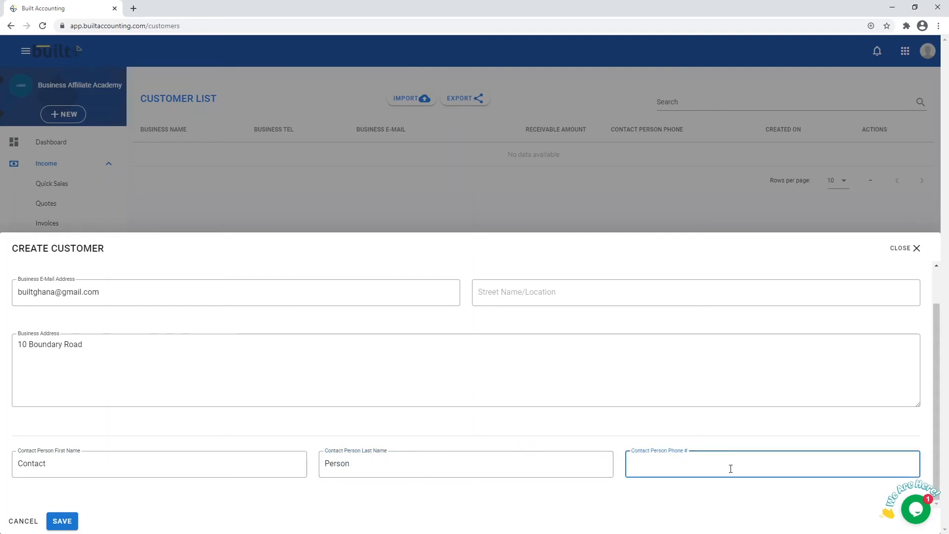
type("0244444")
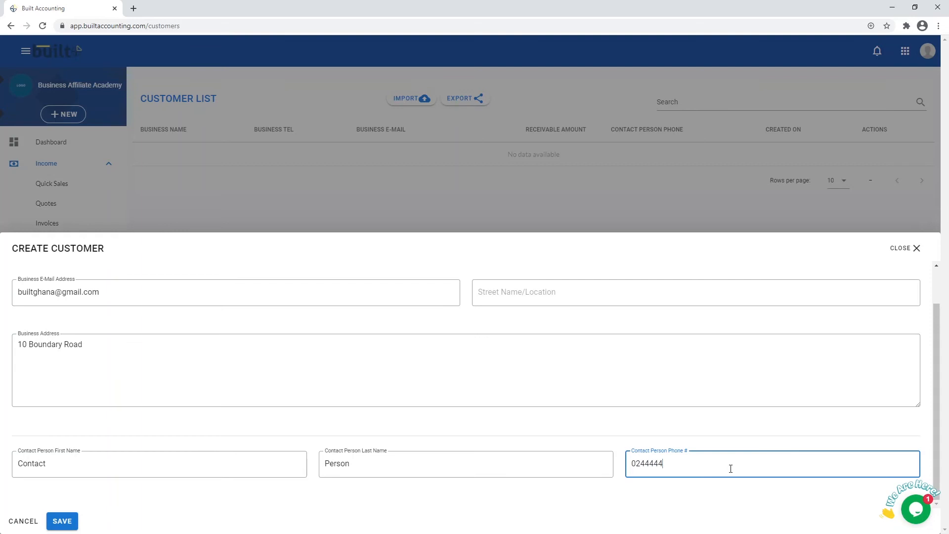
type("444")
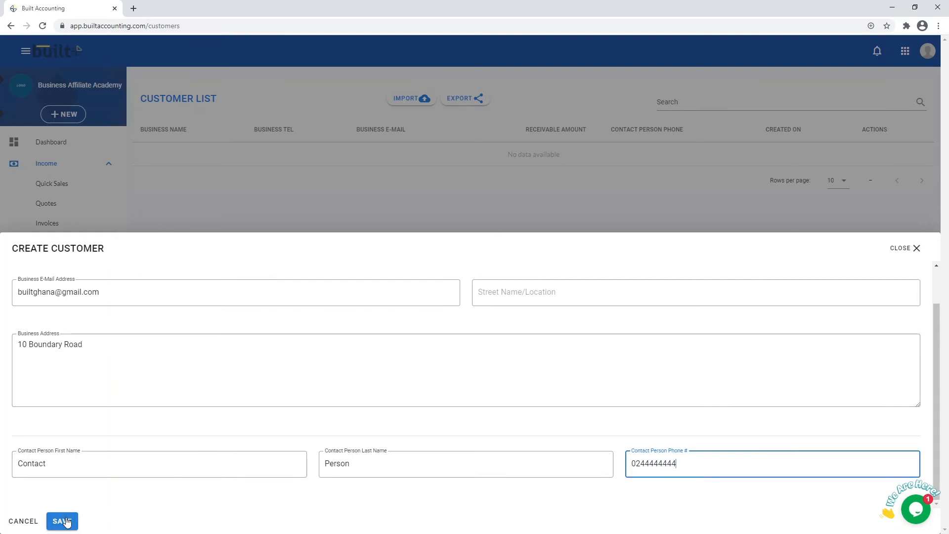
Step: Save the customer, confirm 'Customer Name' appears in the list, and return to the Dashboard
left_click(61, 521)
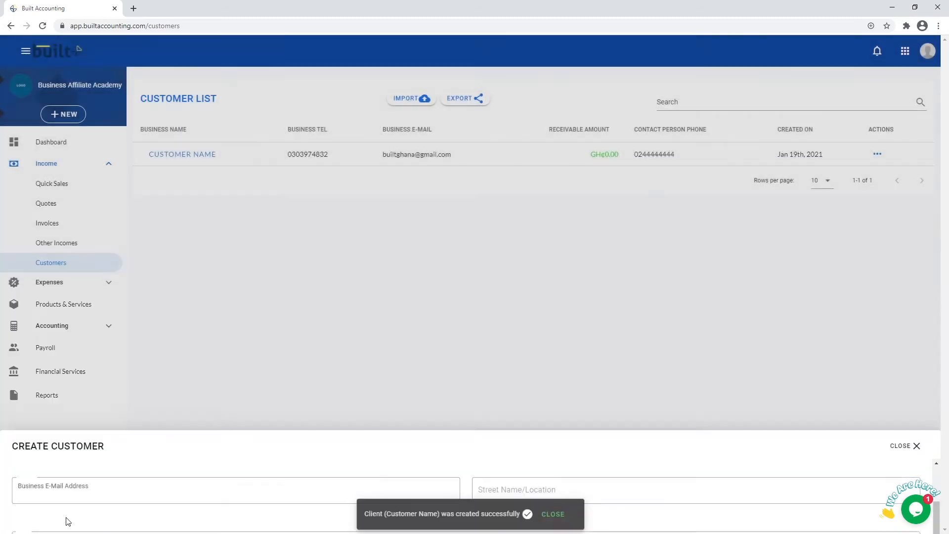
left_click(903, 446)
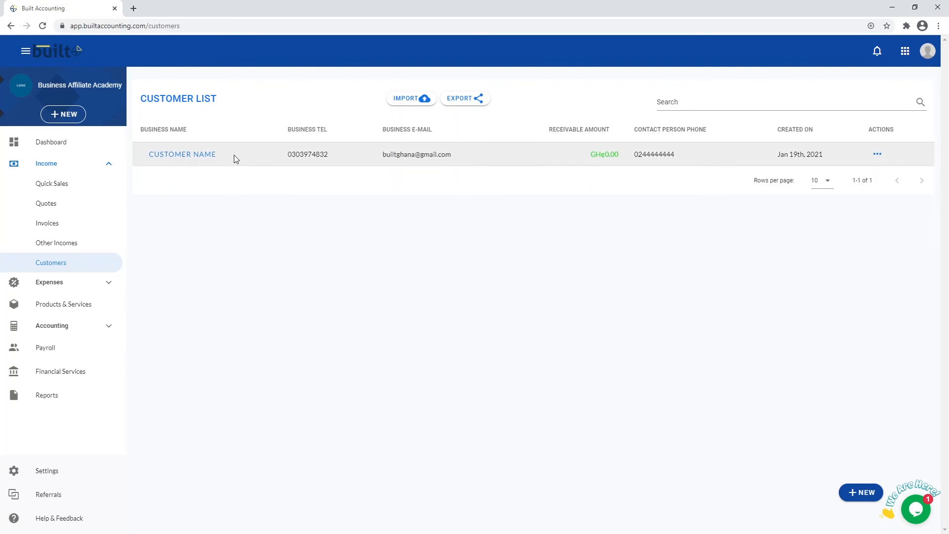
mouse_move(242, 174)
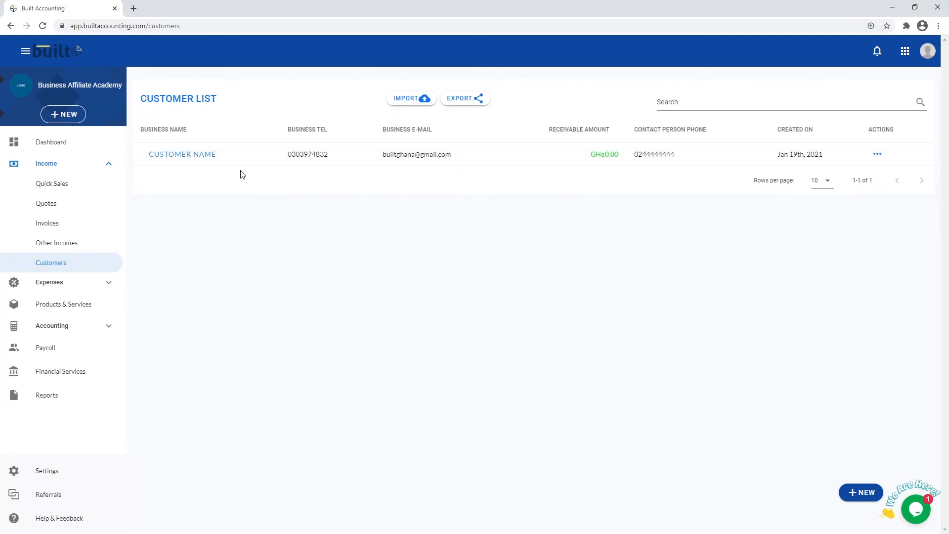
mouse_move(242, 157)
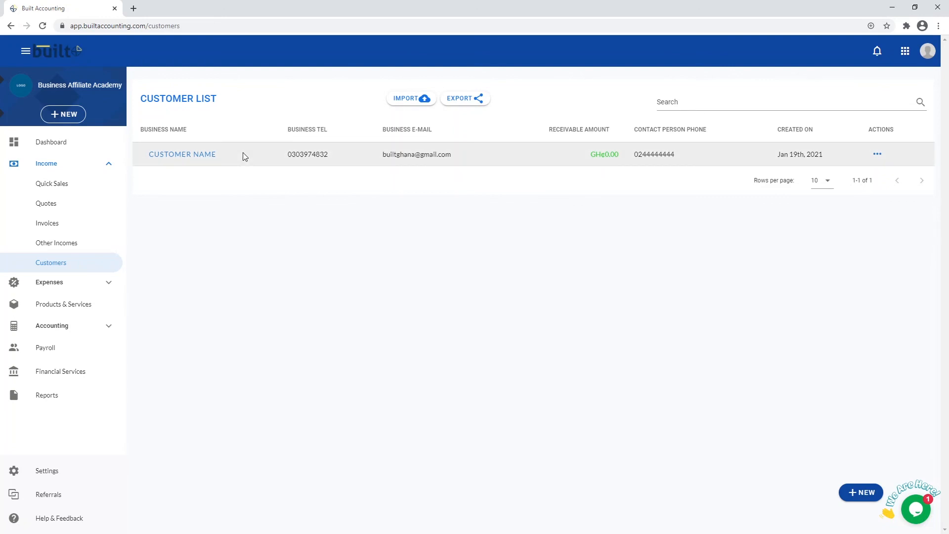
mouse_move(51, 142)
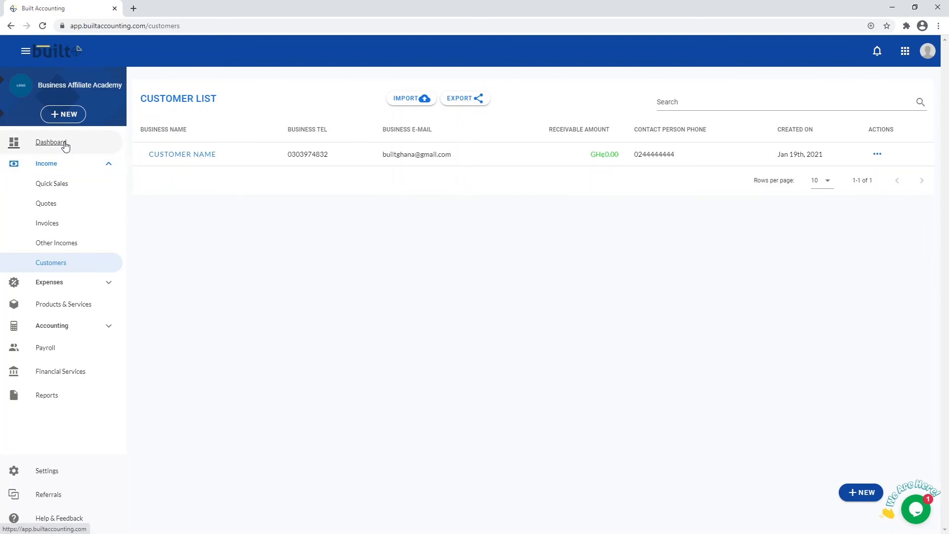
left_click(50, 142)
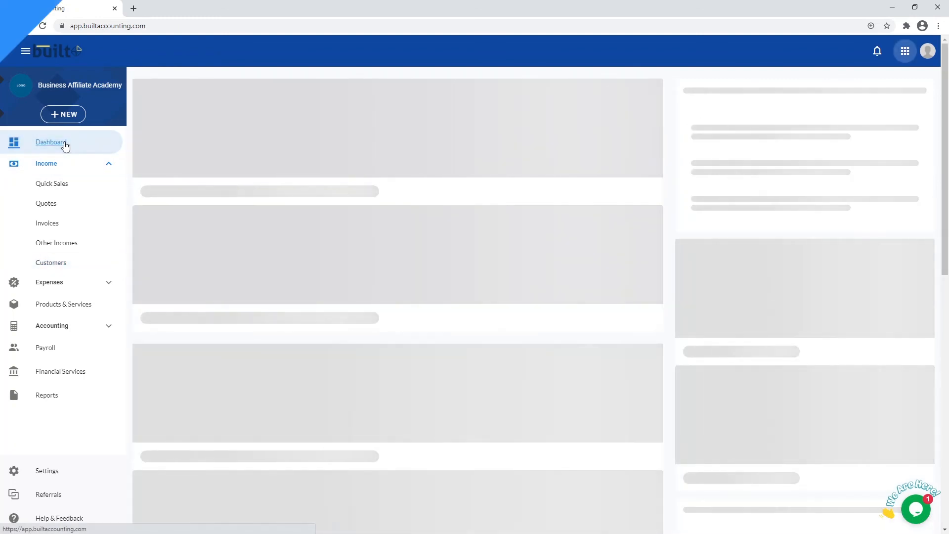